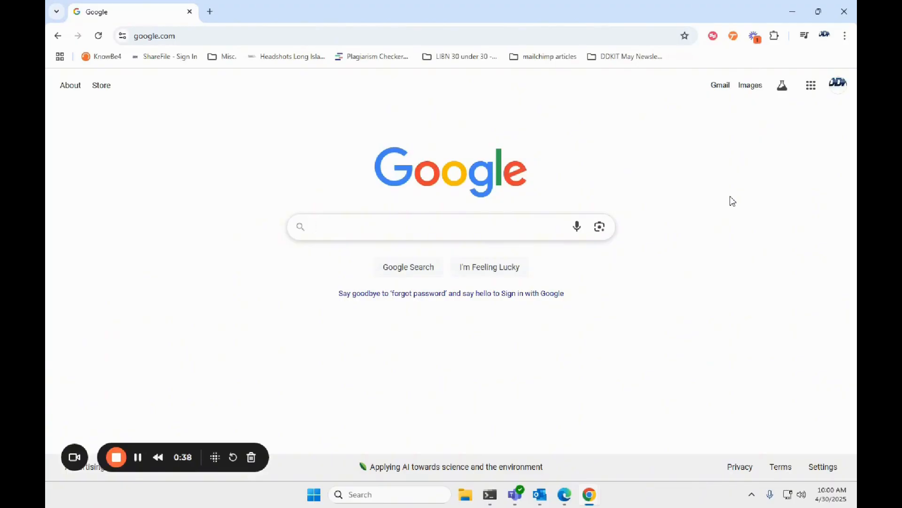
Reach Chrome Settings via the three-dot menu and show the Autofill and passwords page.
{"action": "left_click", "coordinate": [449, 226]}
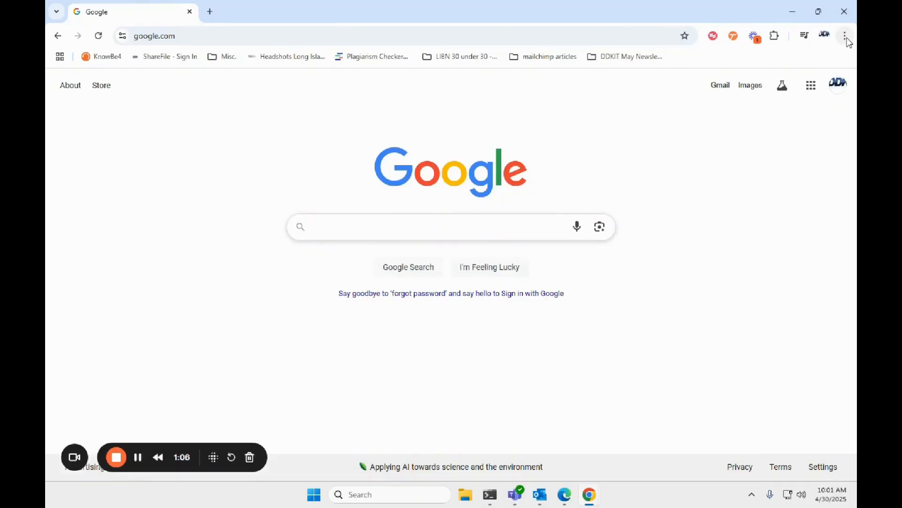
{"action": "left_click", "coordinate": [845, 35]}
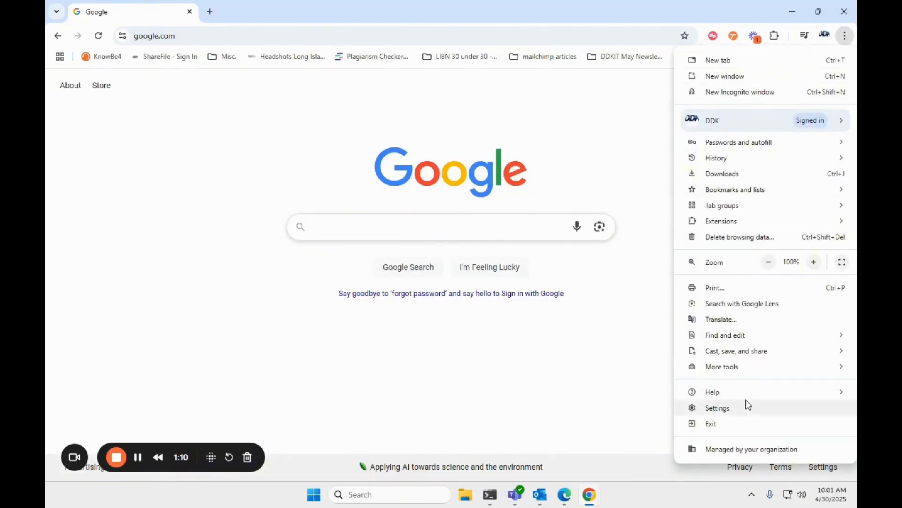
{"action": "left_click", "coordinate": [717, 407]}
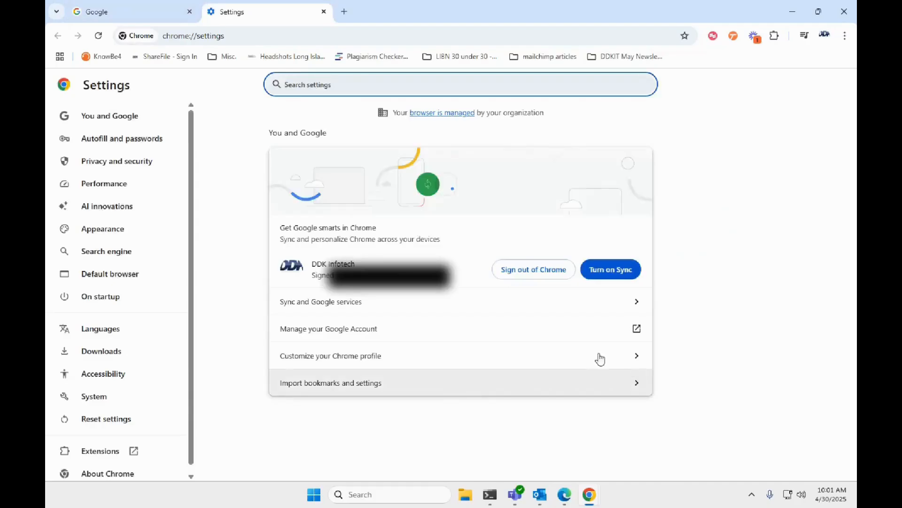
{"action": "mouse_move", "coordinate": [164, 138]}
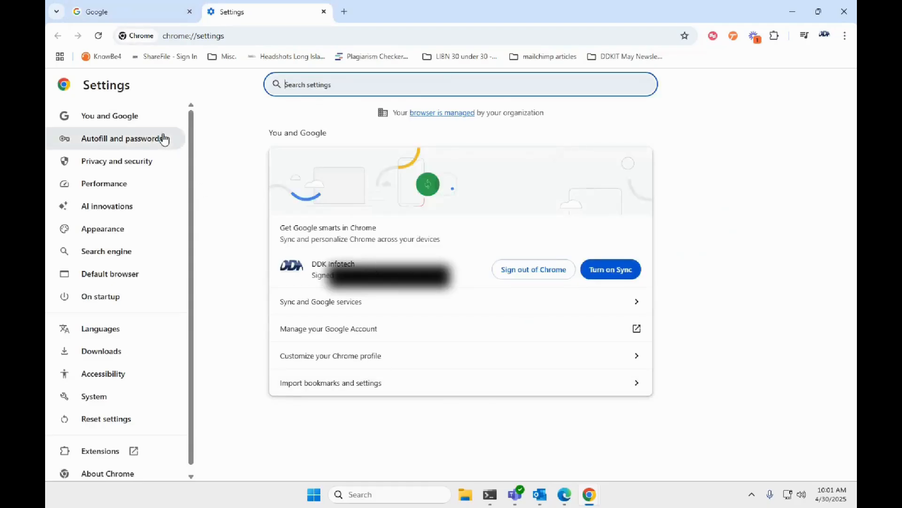
{"action": "left_click", "coordinate": [121, 138]}
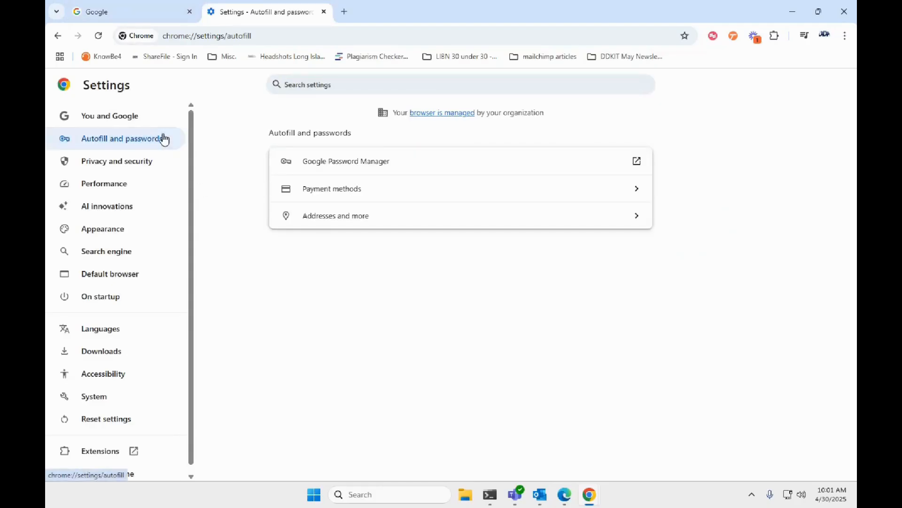
{"action": "mouse_move", "coordinate": [193, 141]}
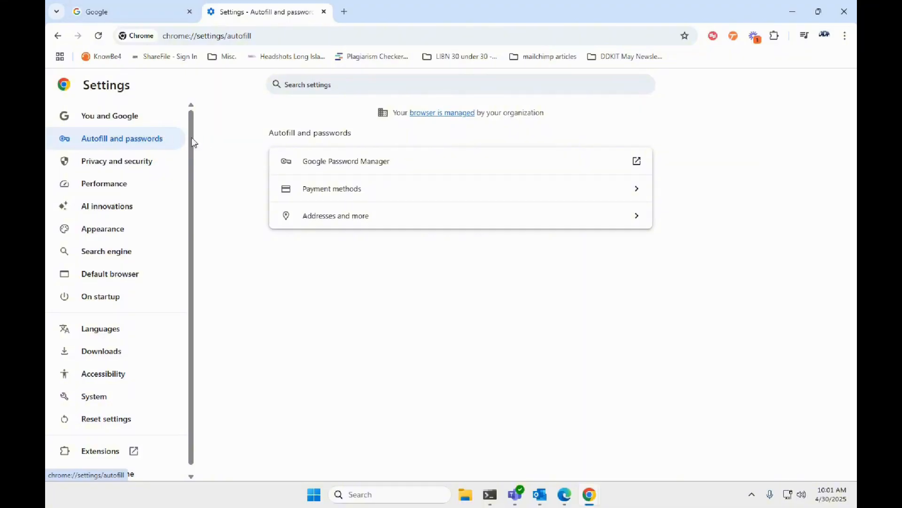
{"action": "mouse_move", "coordinate": [374, 163]}
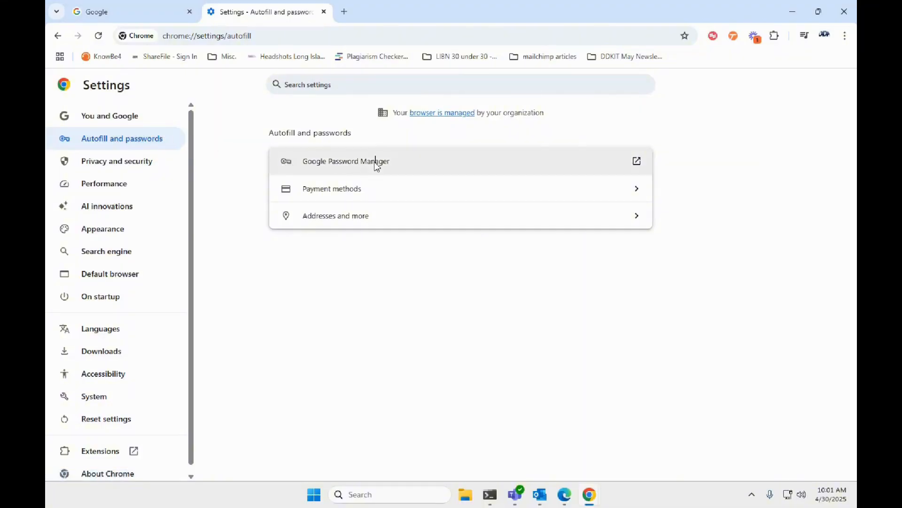
Remove the ascensus.com entry from Google Password Manager, getting the 'Password deleted' confirmation.
{"action": "left_click", "coordinate": [345, 160]}
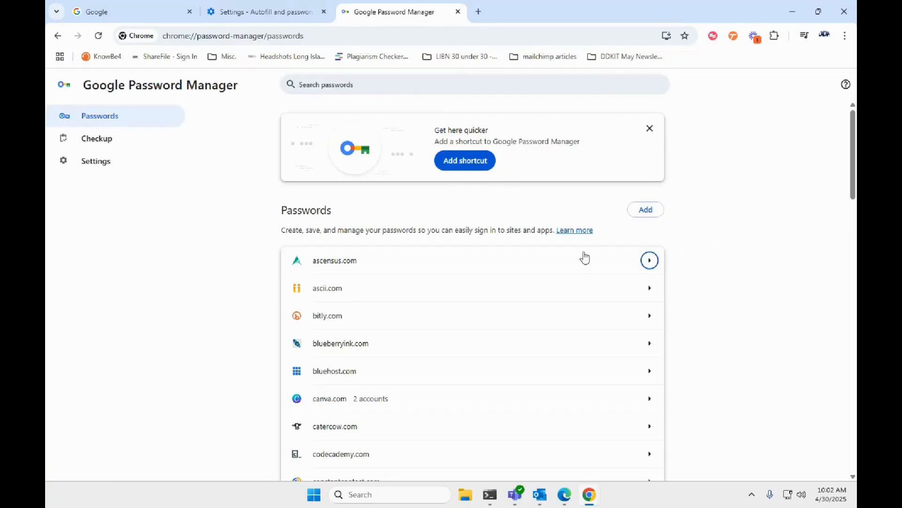
{"action": "left_click", "coordinate": [335, 260]}
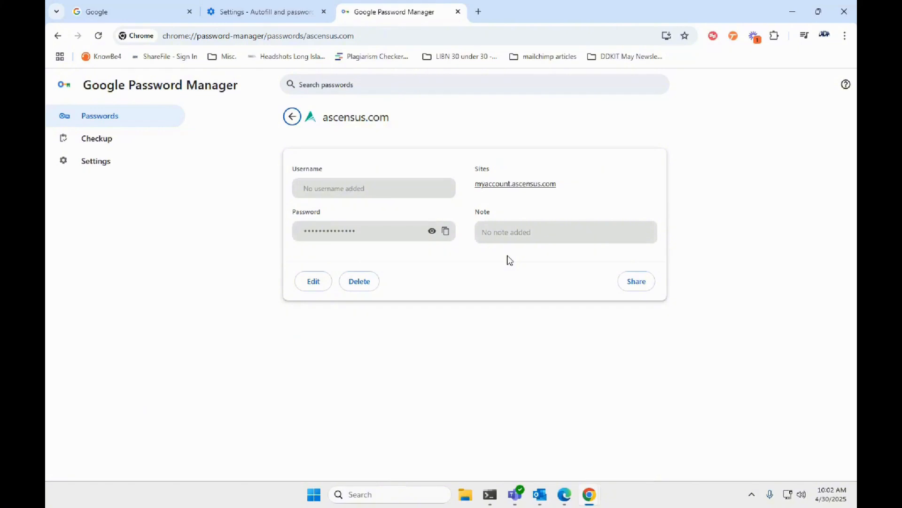
{"action": "left_click", "coordinate": [359, 281]}
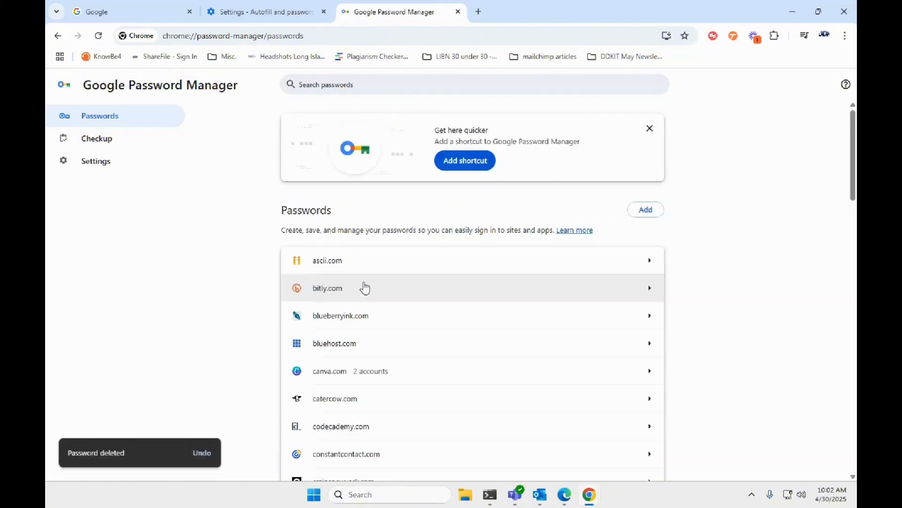